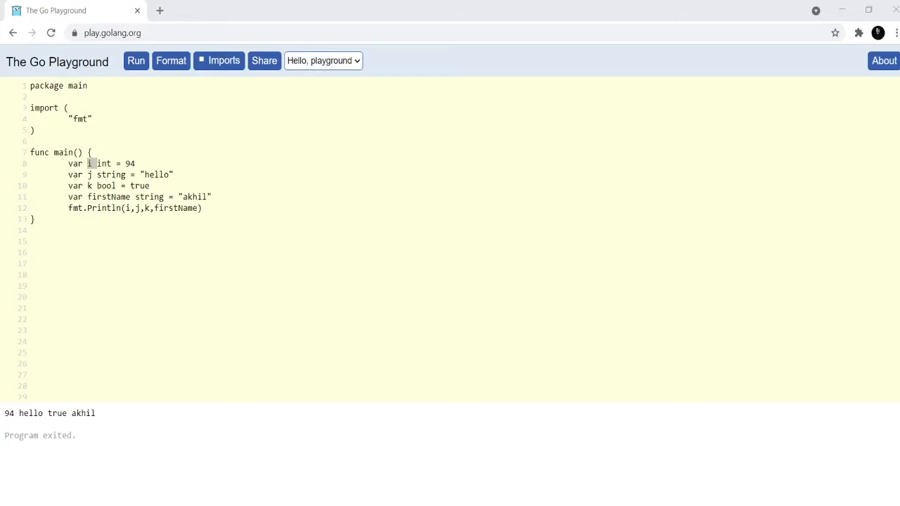
# Review the declared variables i, j, k and firstName in the editor
pyautogui.click(90, 175)
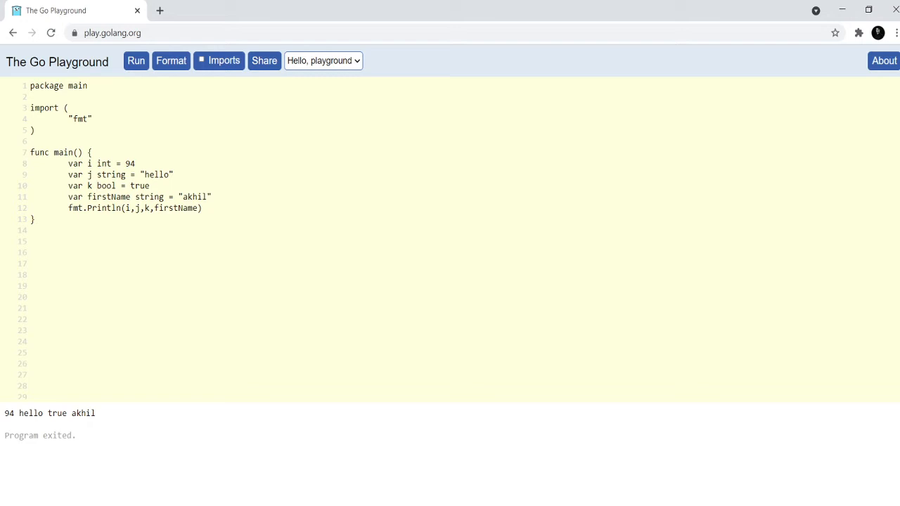
pyautogui.click(96, 186)
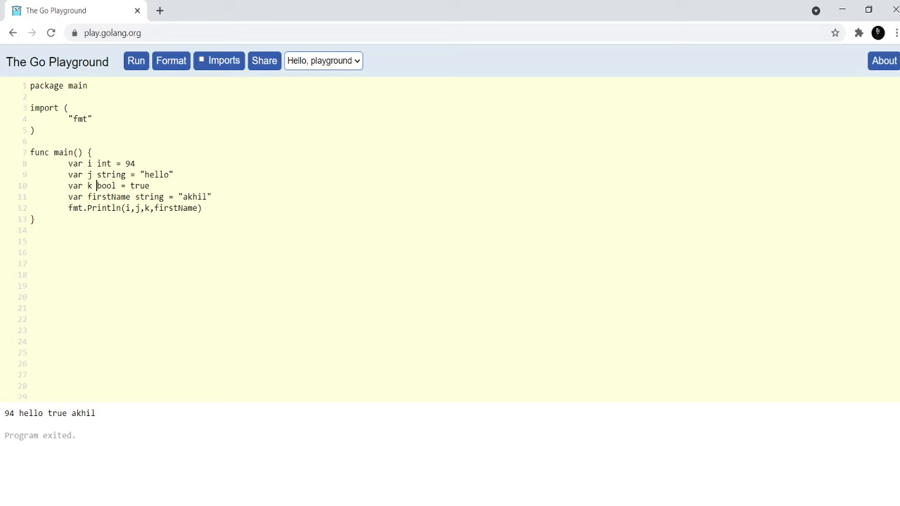
pyautogui.doubleClick(90, 163)
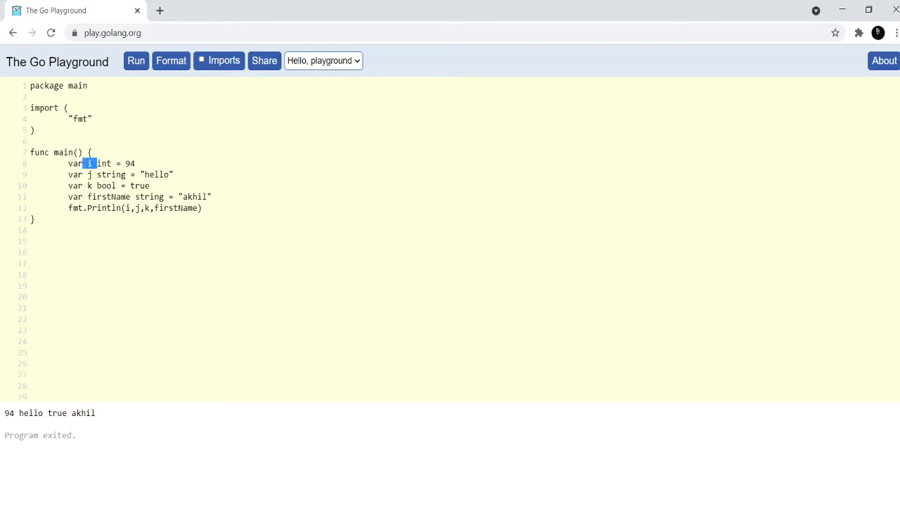
pyautogui.click(88, 197)
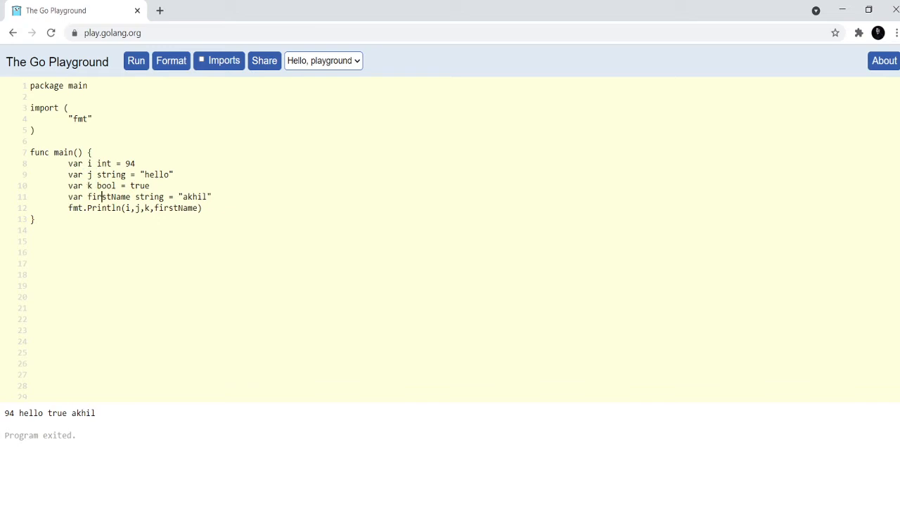
pyautogui.click(101, 185)
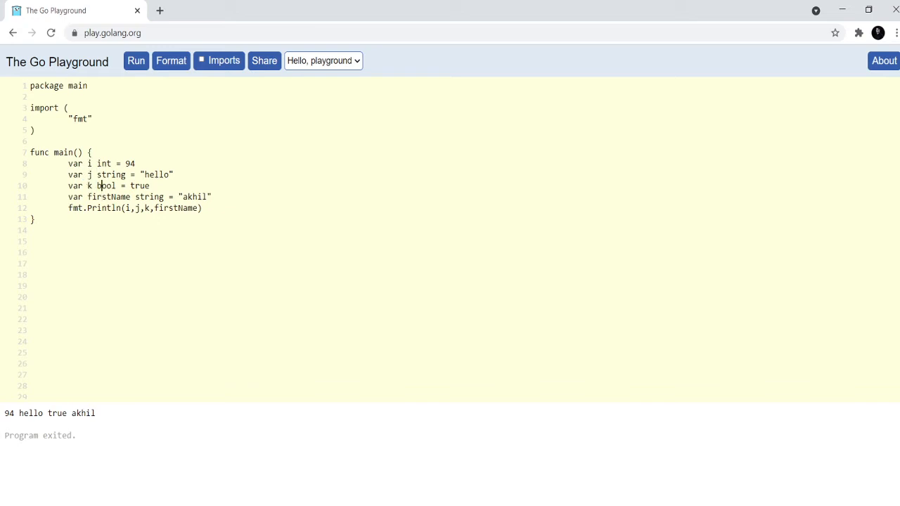
pyautogui.doubleClick(99, 197)
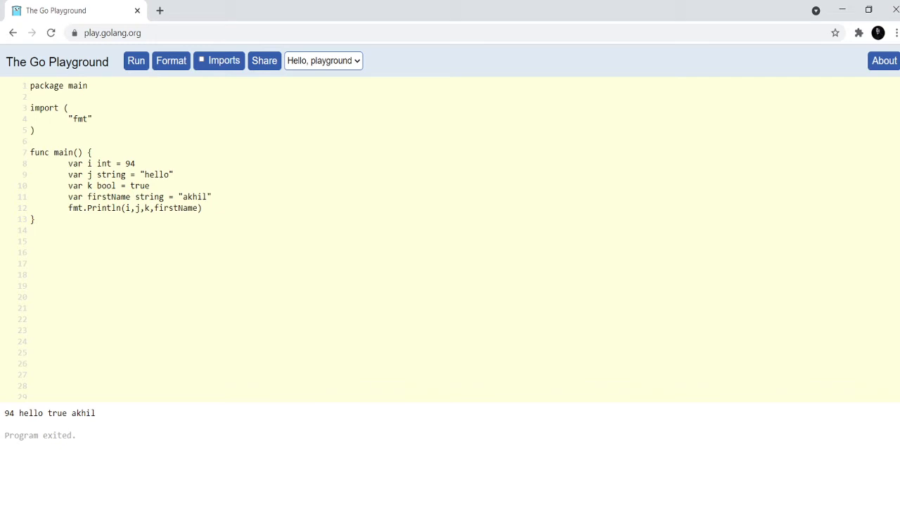
pyautogui.doubleClick(107, 197)
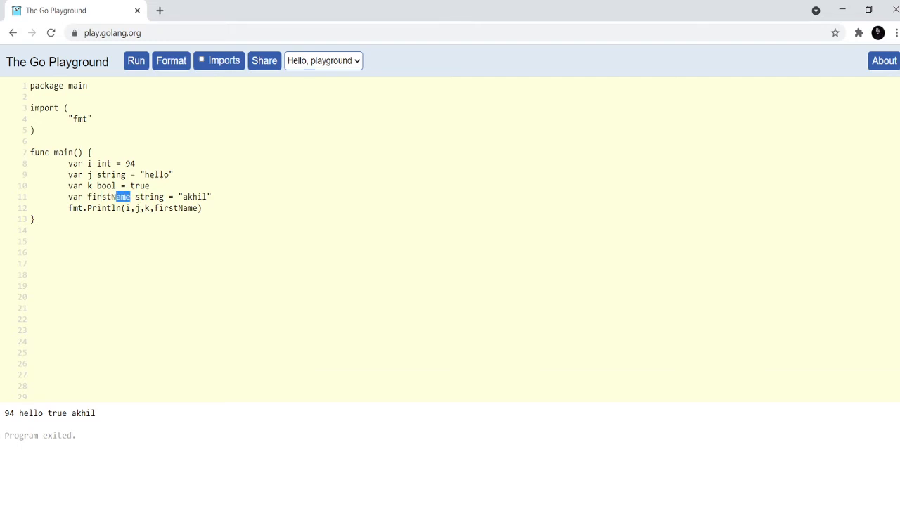
# Remove i, j, k from the fmt.Println arguments and run, getting declared-but-not-used errors
pyautogui.doubleClick(110, 197)
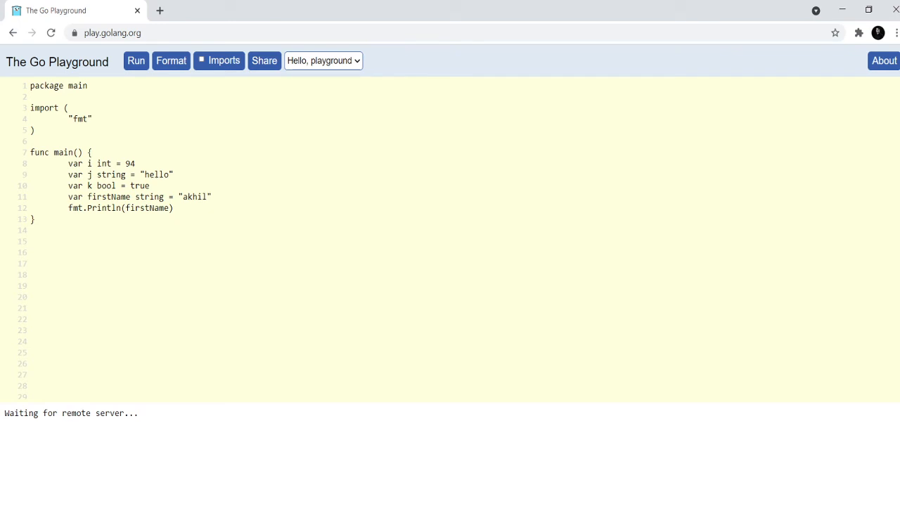
pyautogui.click(135, 60)
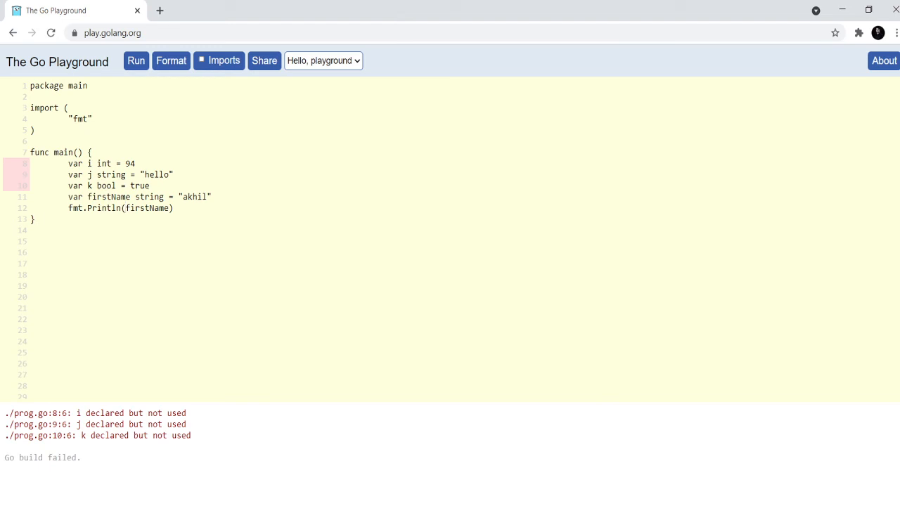
# Restore i, j, k before firstName in fmt.Println and run, printing 94 hello true akhil
pyautogui.write('i,')
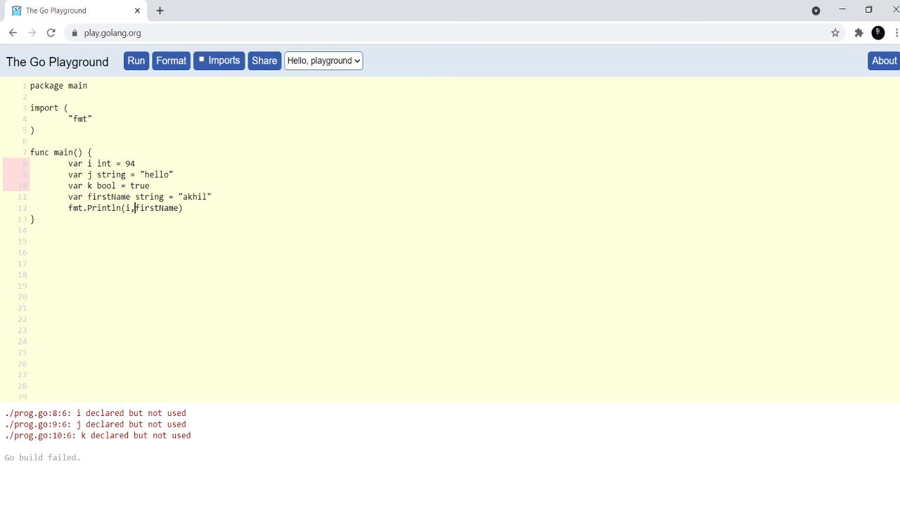
pyautogui.write('j,k,')
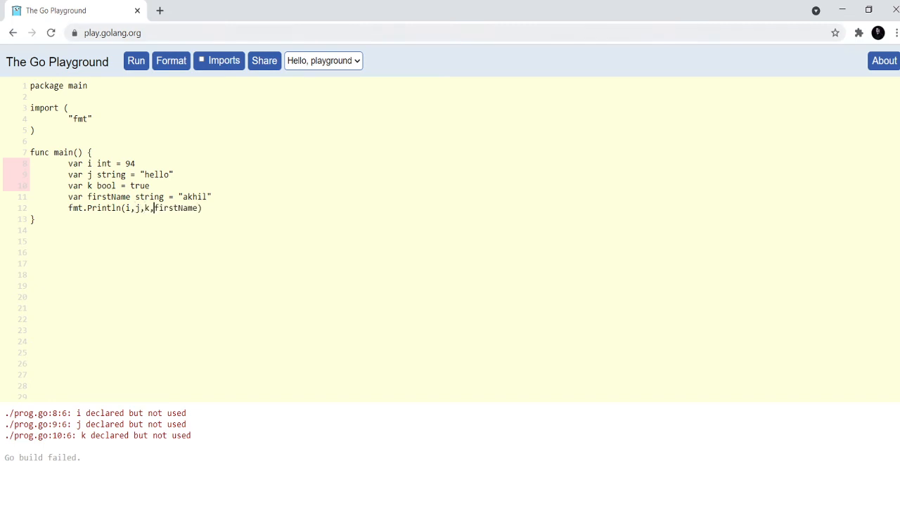
pyautogui.click(135, 61)
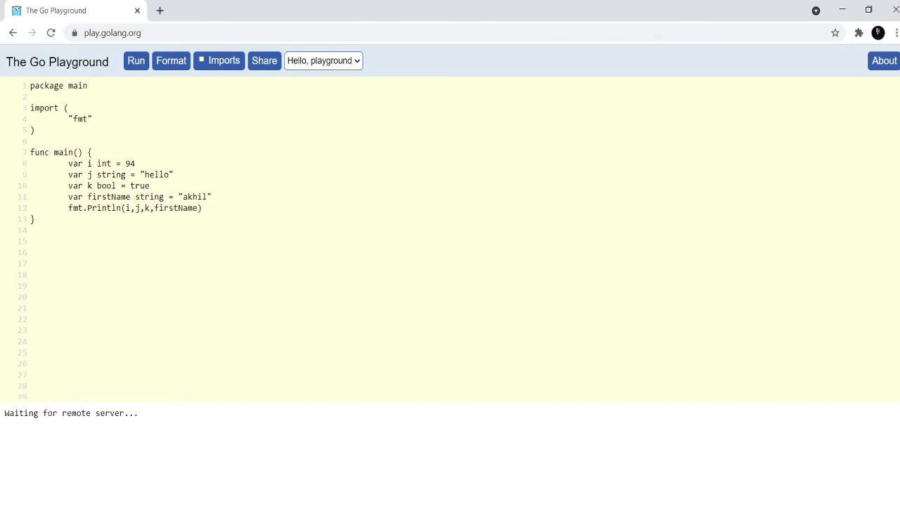
pyautogui.click(135, 61)
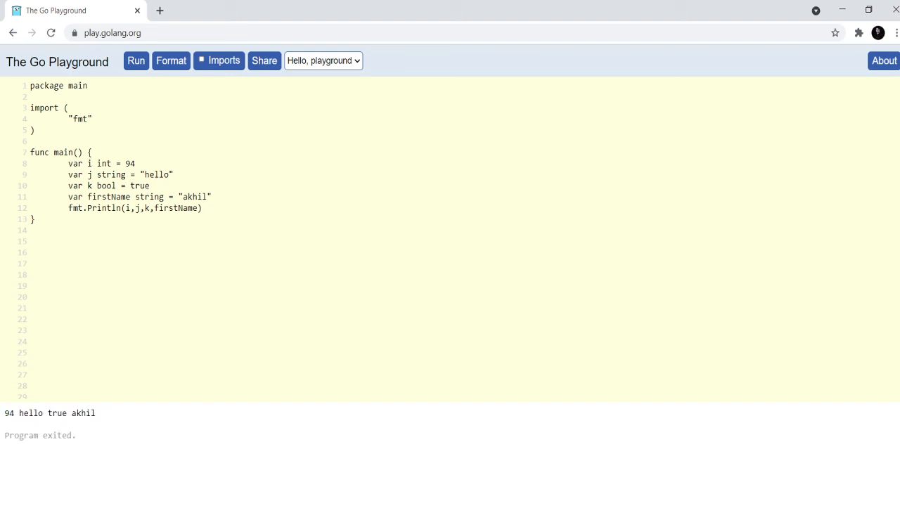
pyautogui.click(156, 208)
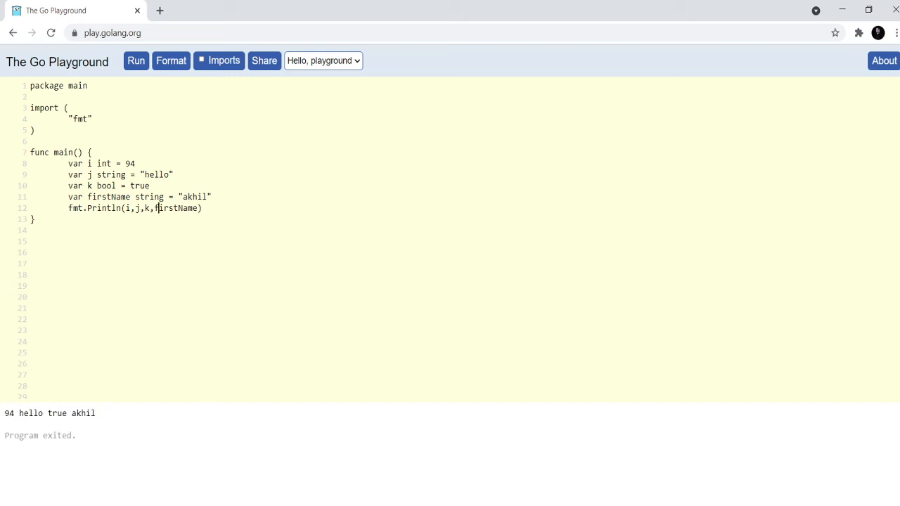